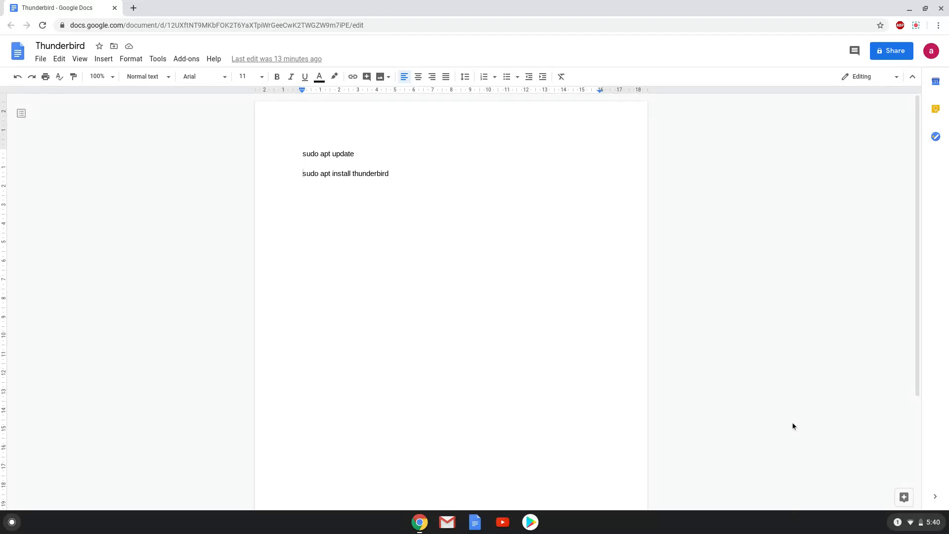
# - Focus the Thunderbird notes document and open the system tray quick settings
pyautogui.click(303, 173)
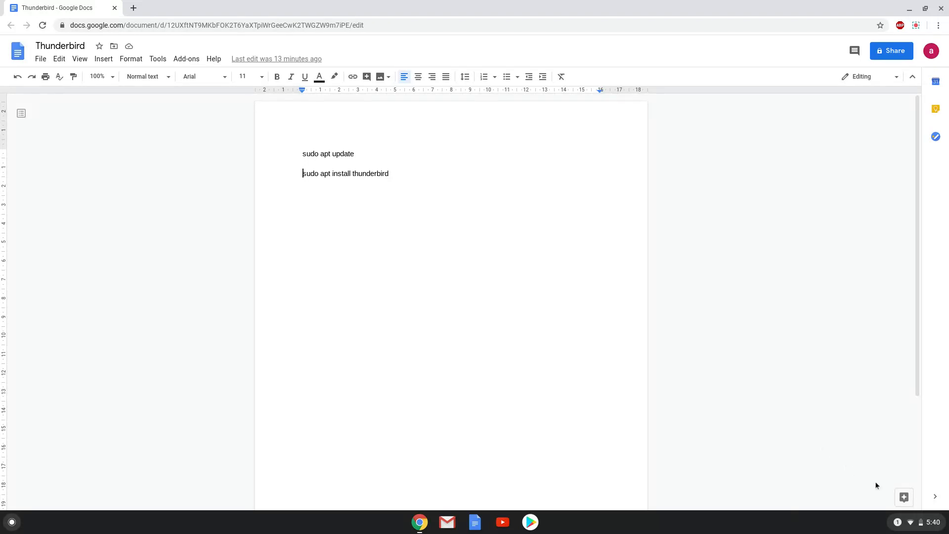
pyautogui.click(916, 522)
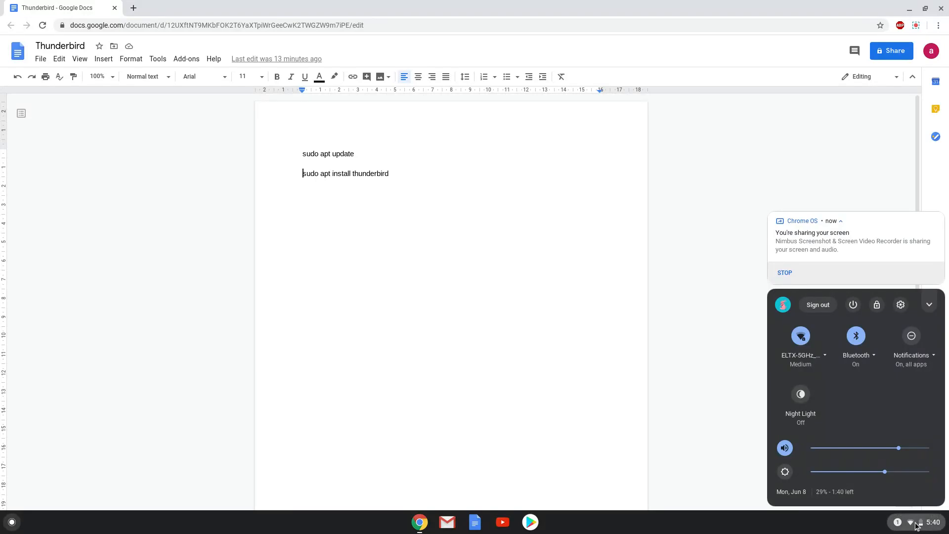
pyautogui.moveTo(907, 327)
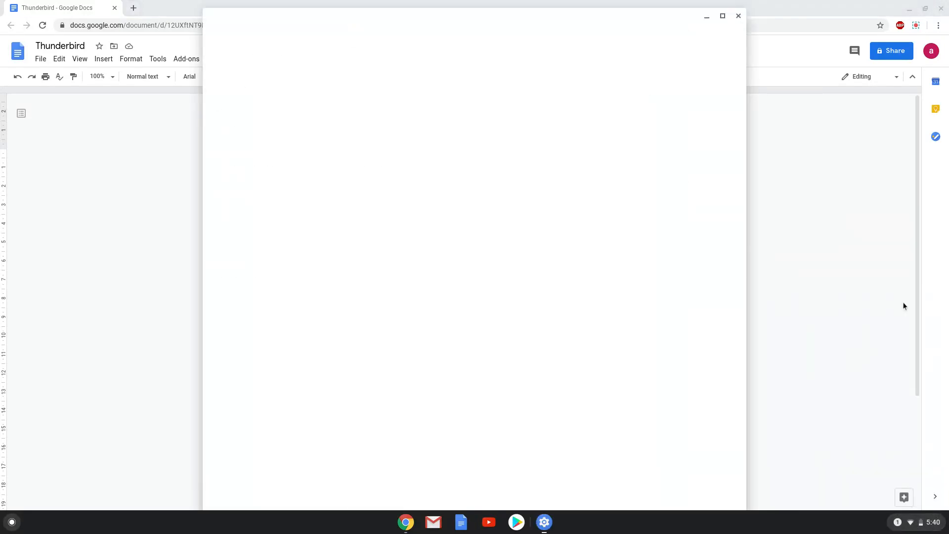
# - Open Settings on the Linux (Beta) section and choose Turn on
pyautogui.click(544, 522)
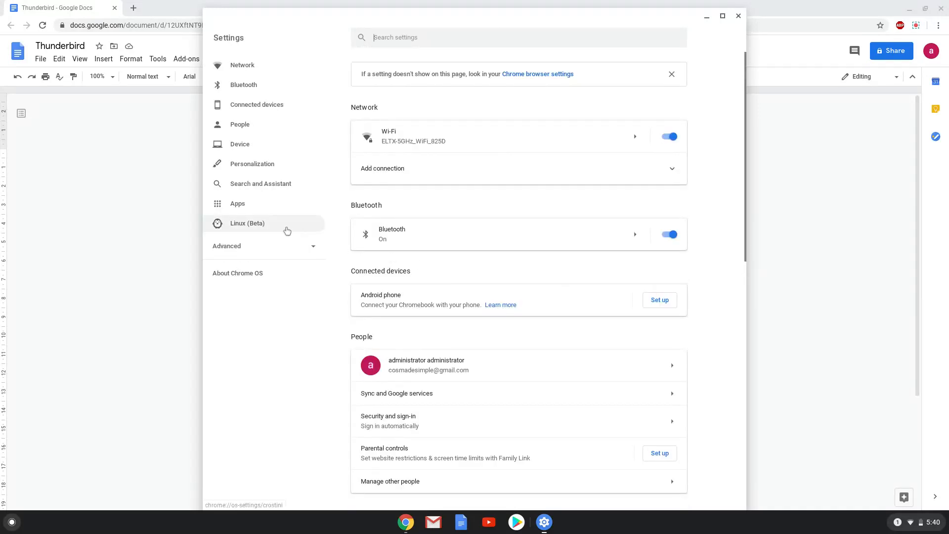
pyautogui.click(247, 223)
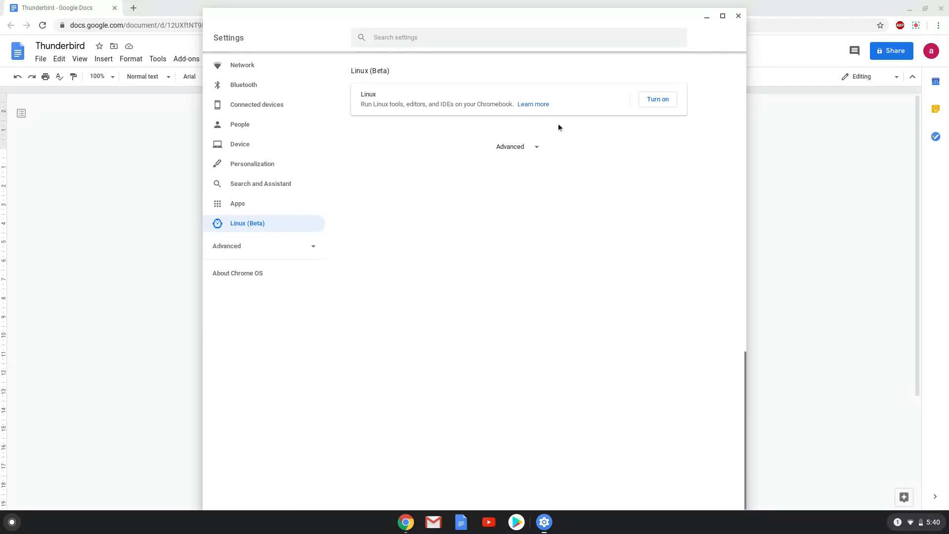
pyautogui.click(658, 99)
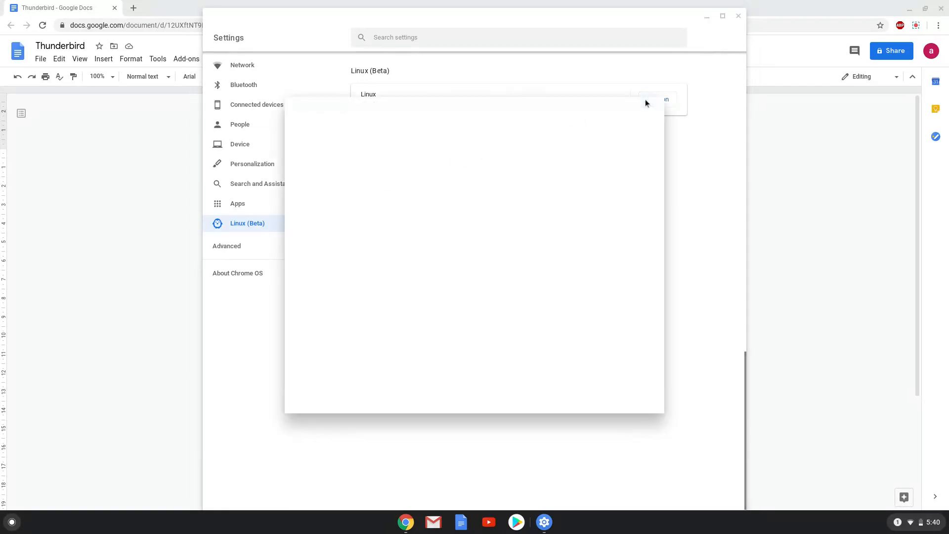
# - Continue past the Set up Linux (Beta) introduction to install Linux
pyautogui.click(660, 99)
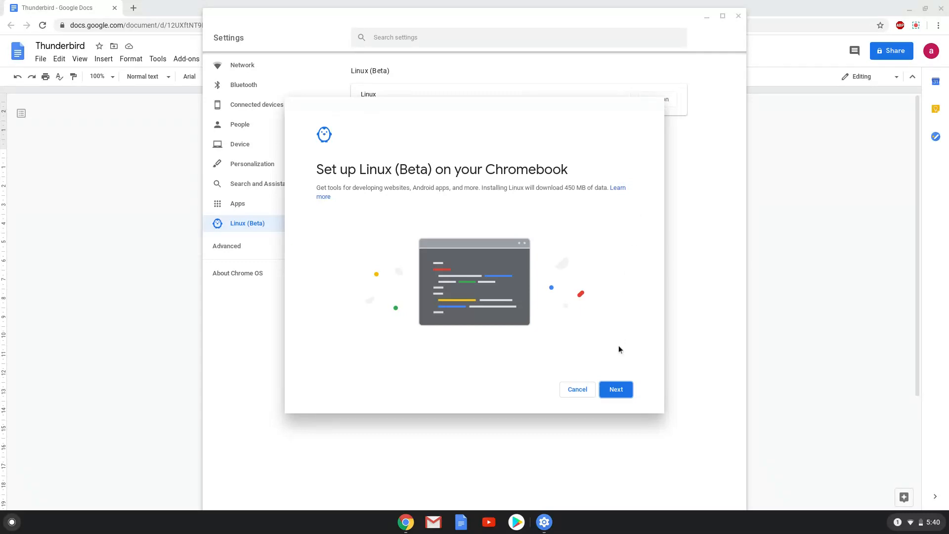
pyautogui.click(616, 389)
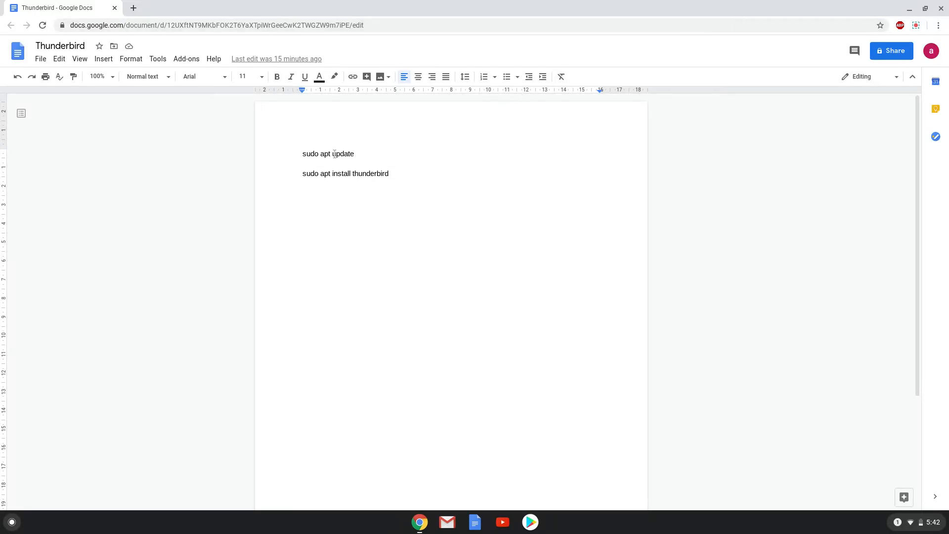
# - Copy the 'sudo apt update' line from the Thunderbird document
pyautogui.rightClick(328, 154)
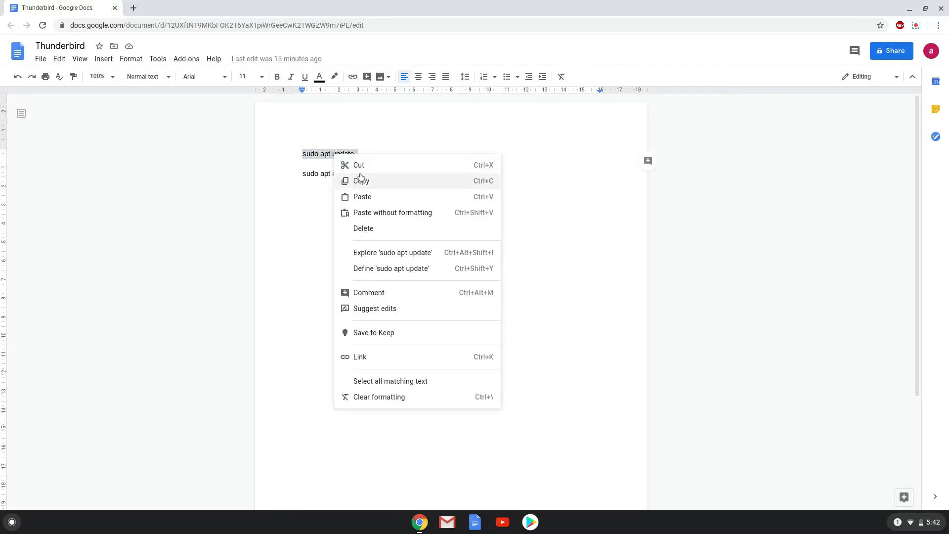
pyautogui.click(362, 181)
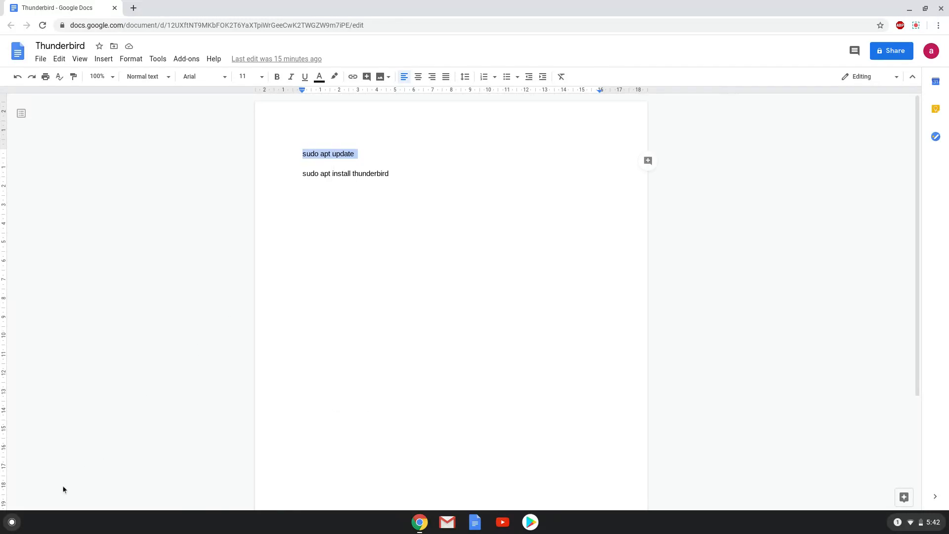
pyautogui.moveTo(11, 525)
pyautogui.write('ter')
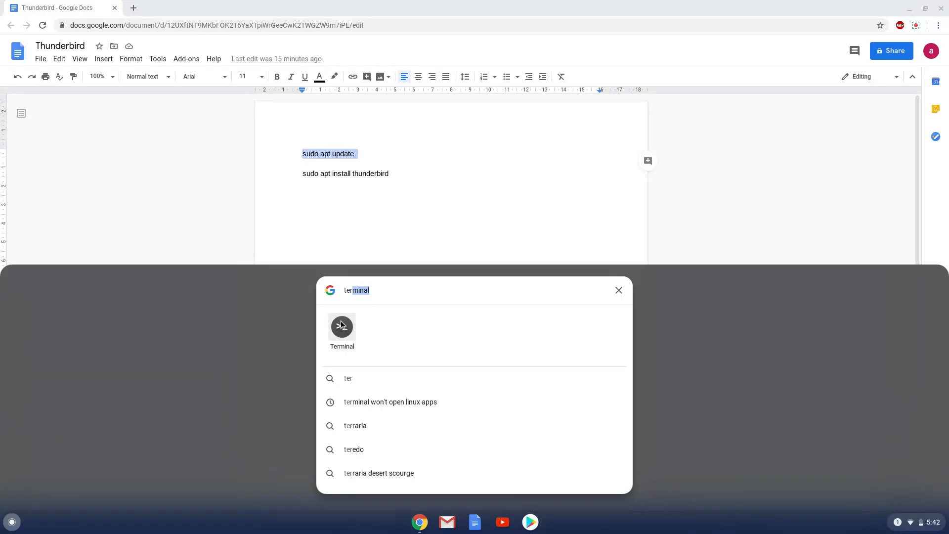
# - Run 'sudo apt update' in Terminal, then copy 'sudo apt install thunderbird' and return to Terminal
pyautogui.click(342, 327)
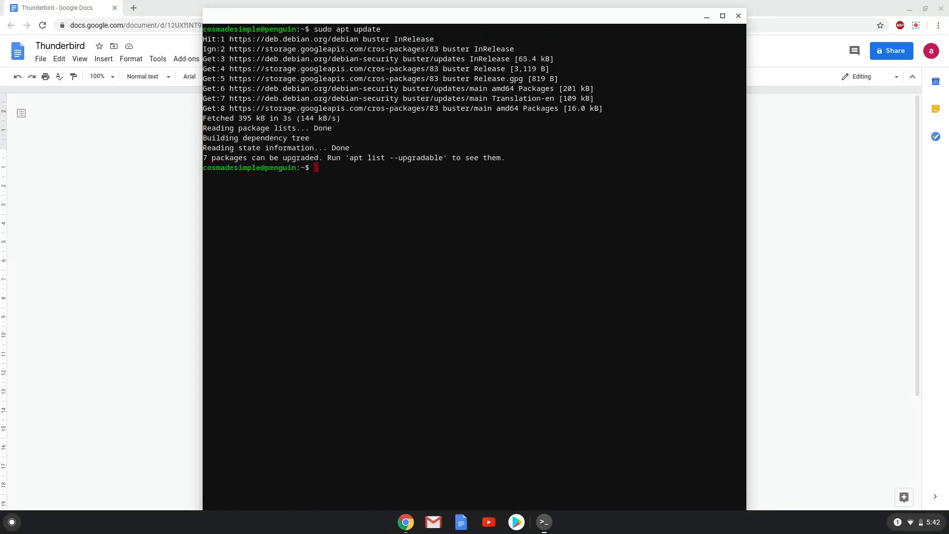
pyautogui.moveTo(315, 200)
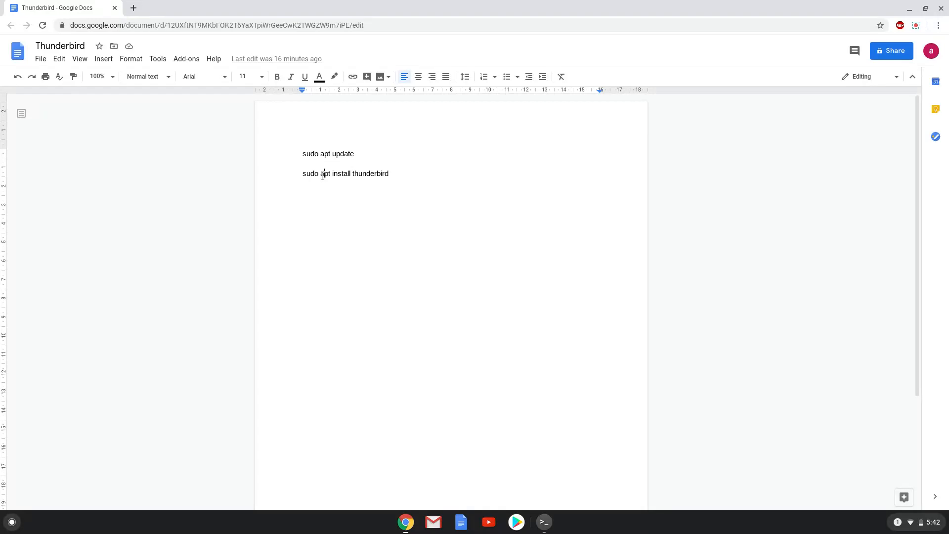
pyautogui.rightClick(346, 173)
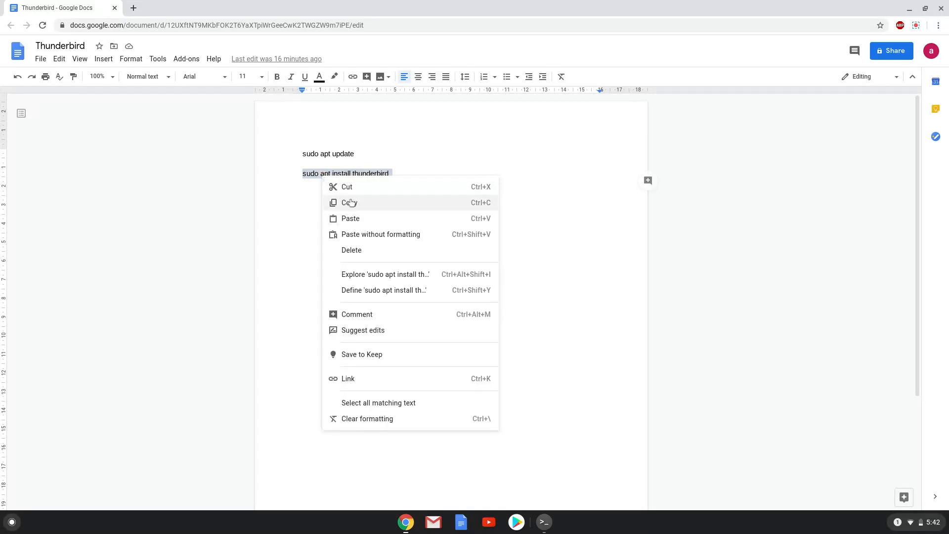
pyautogui.click(349, 202)
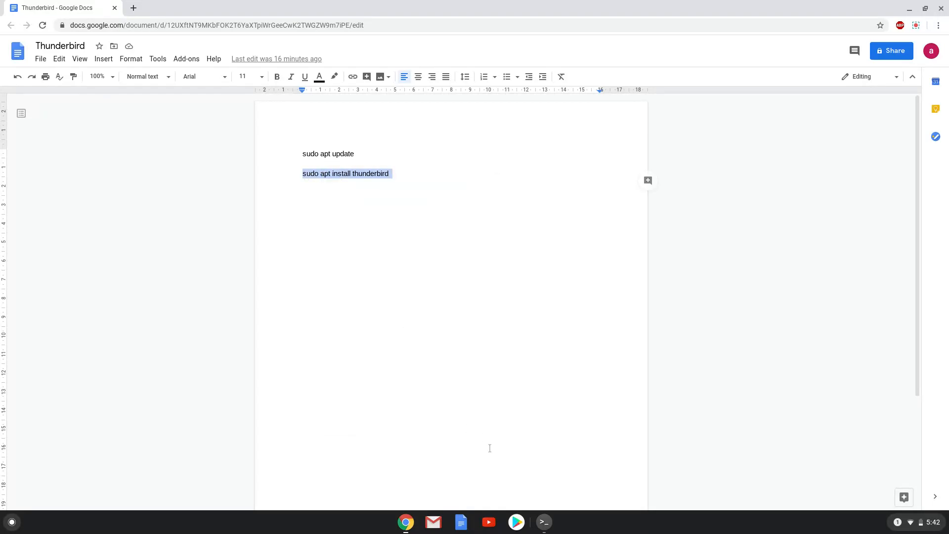
pyautogui.click(544, 521)
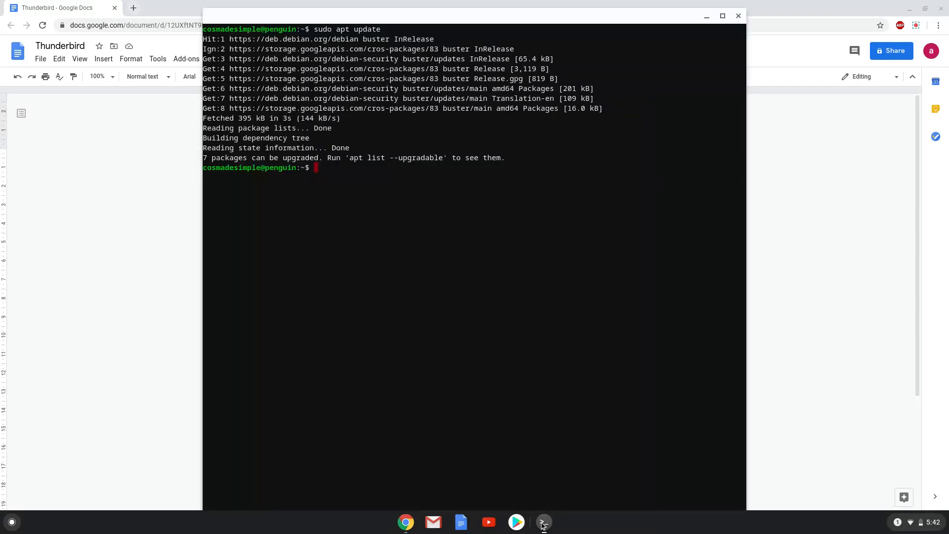
# - Run 'sudo apt install thunderbird' and confirm the extra packages with Y
pyautogui.write('sudo apt install thunderbird')
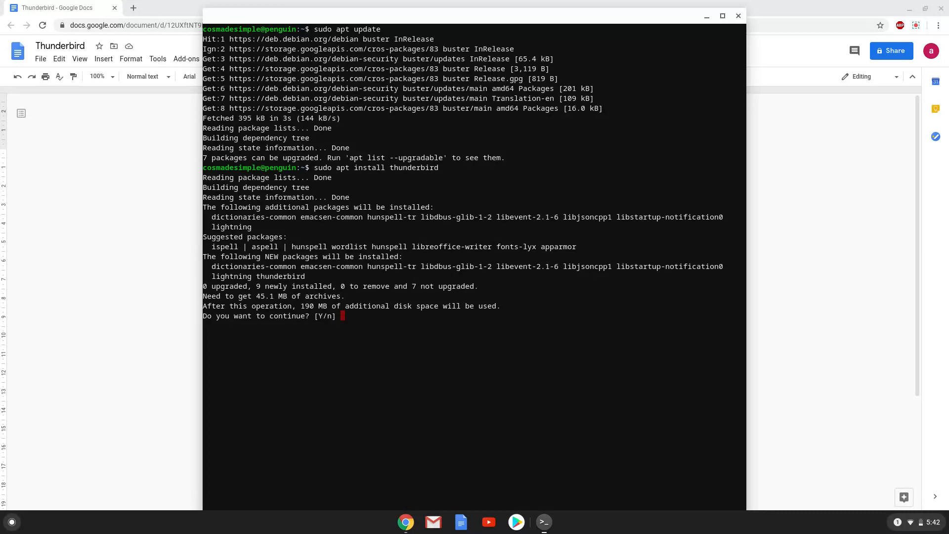
pyautogui.write('Y')
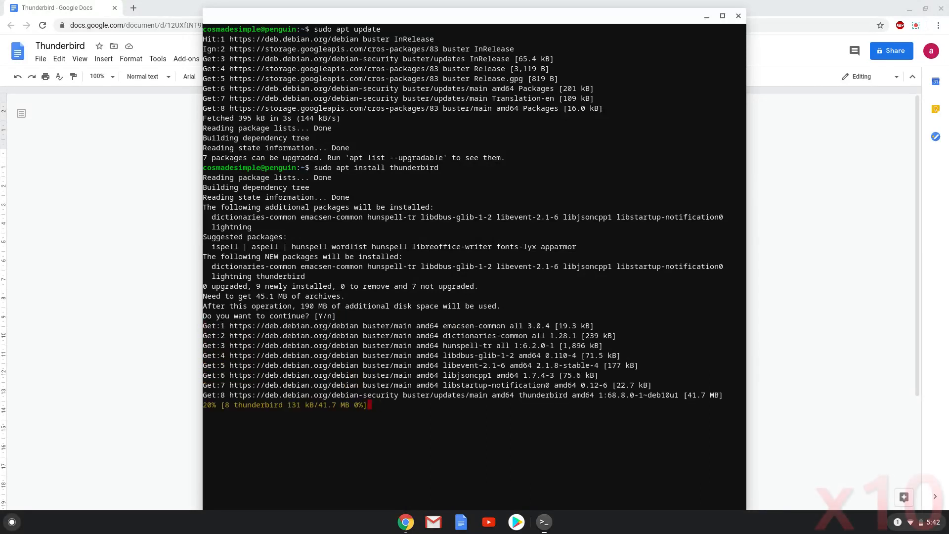